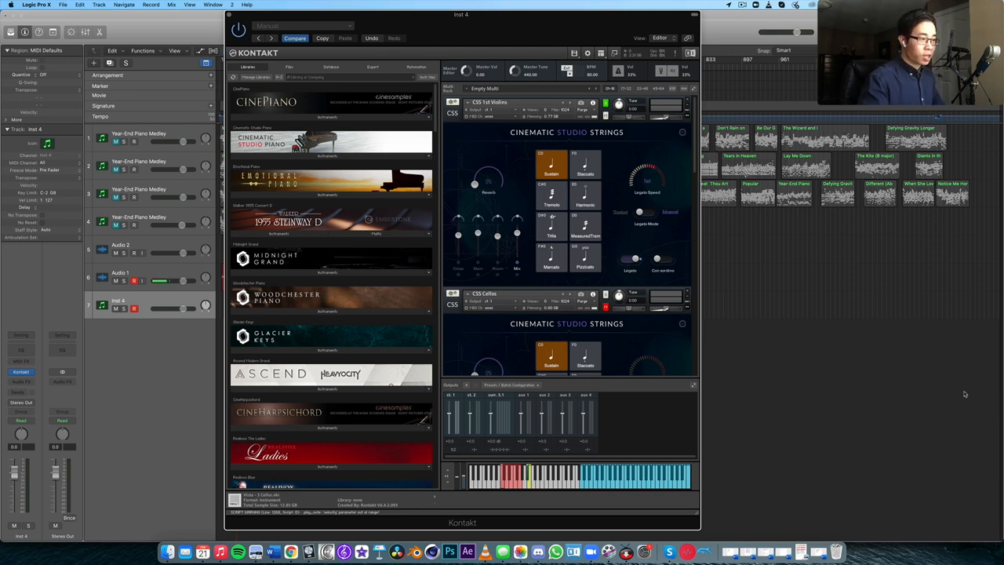
{"action": "mouse_move", "coordinate": [612, 166]}
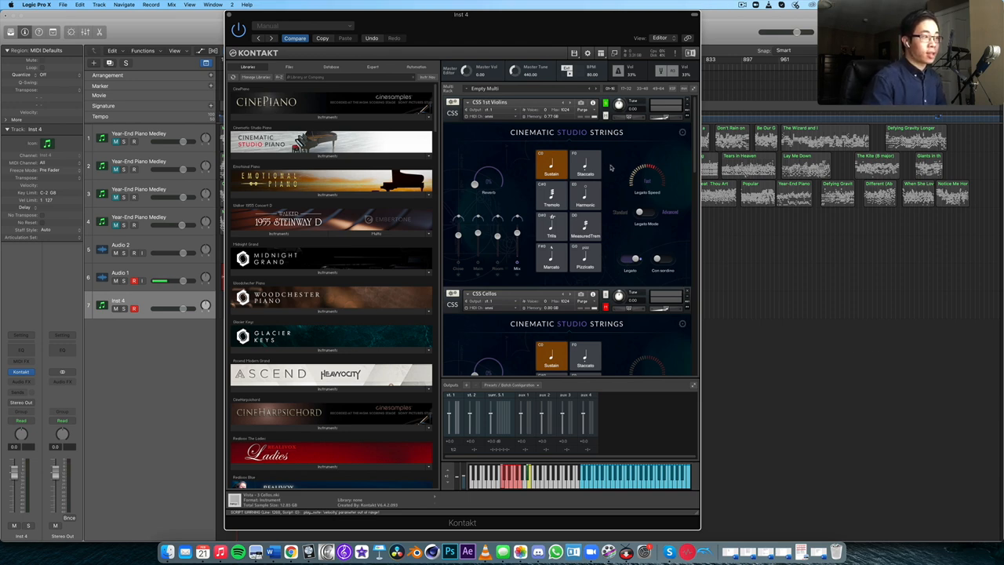
{"action": "mouse_move", "coordinate": [615, 156]}
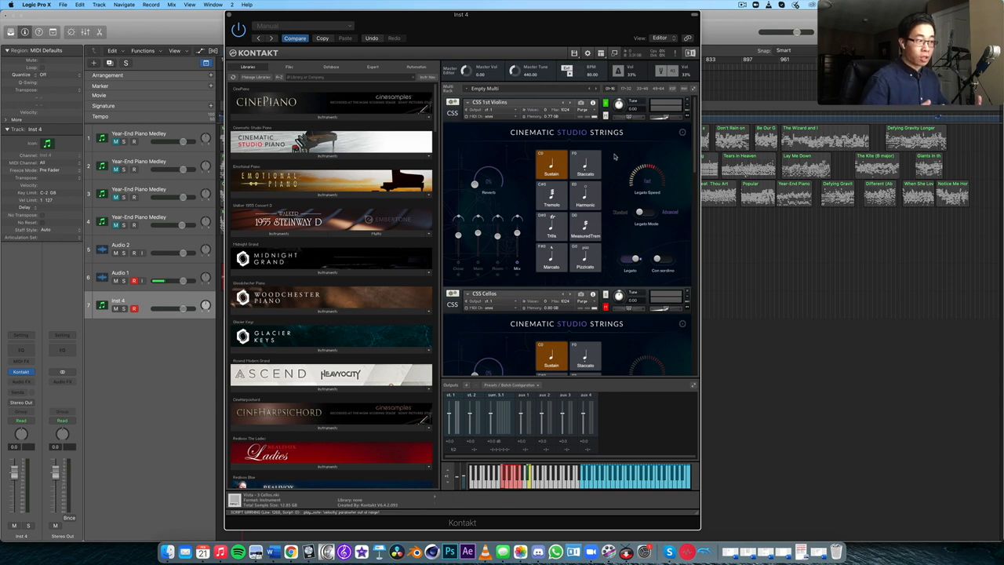
{"action": "mouse_move", "coordinate": [615, 171]}
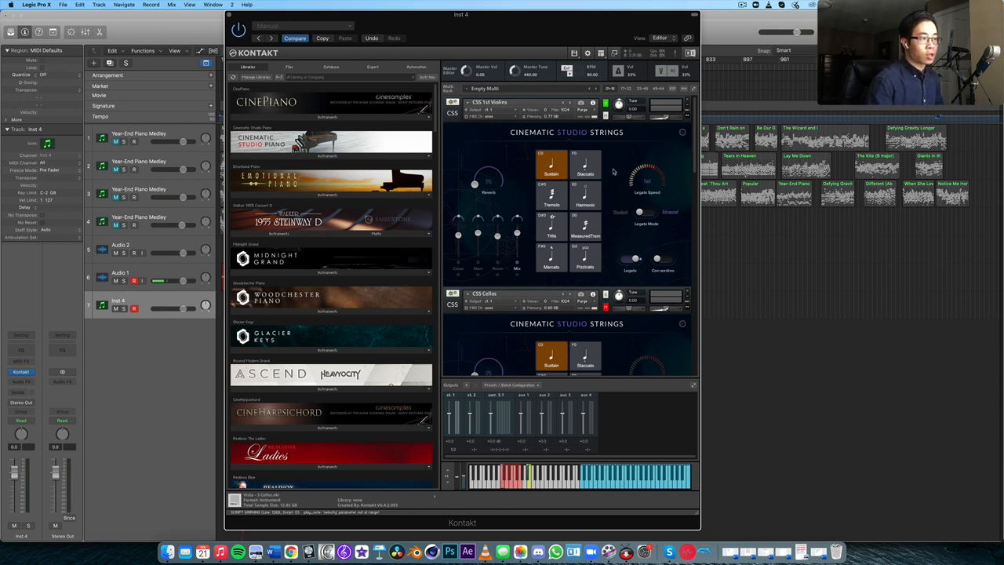
{"action": "mouse_move", "coordinate": [664, 155]}
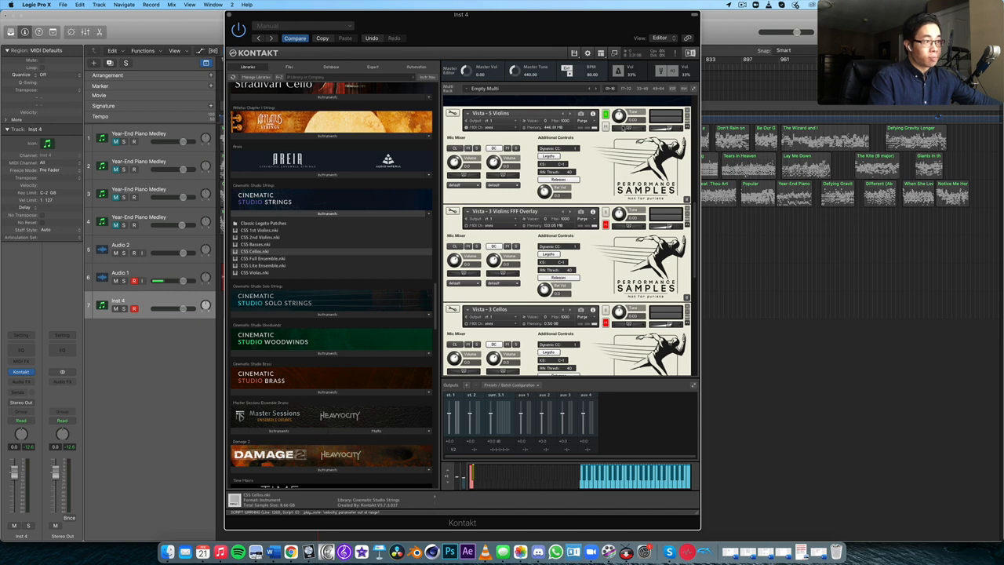
{"action": "mouse_move", "coordinate": [621, 160]}
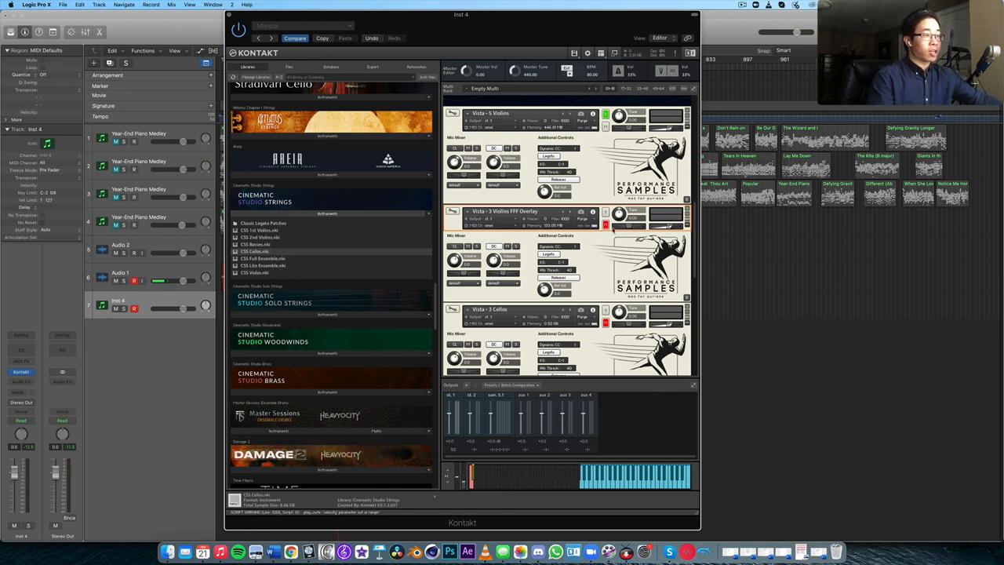
{"action": "mouse_move", "coordinate": [605, 213]}
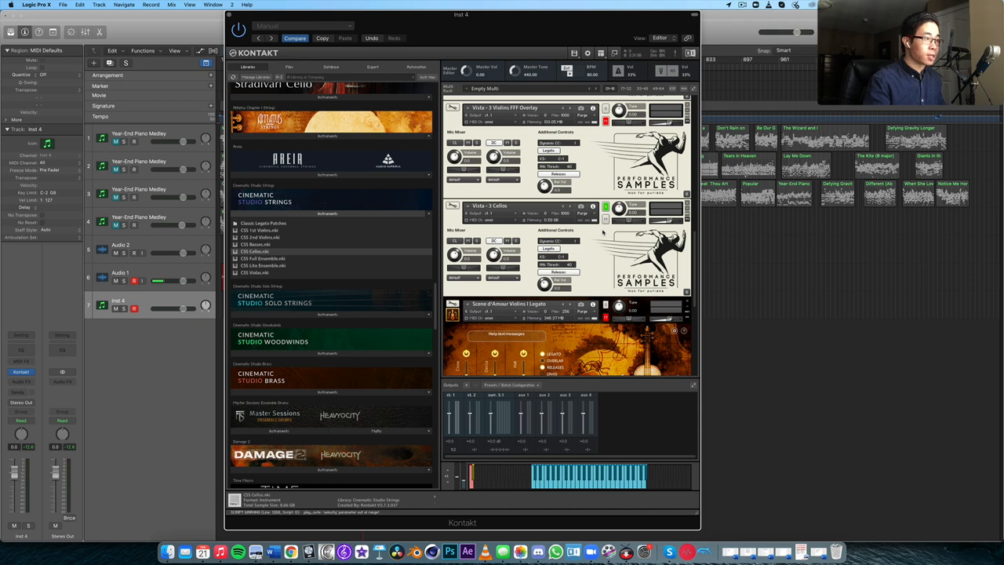
{"action": "scroll", "scroll_direction": "down", "scroll_amount": 3}
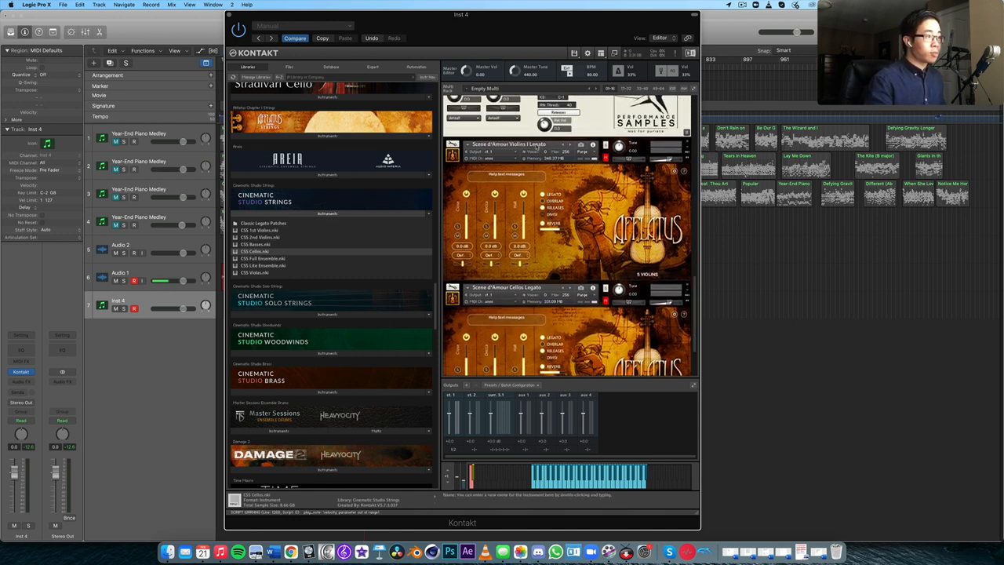
{"action": "scroll", "scroll_direction": "down", "scroll_amount": 3}
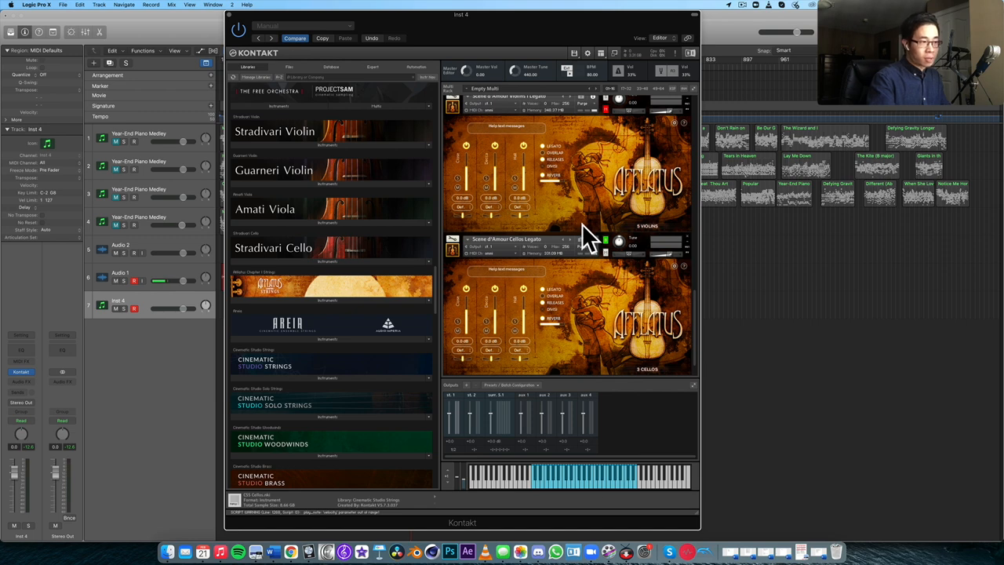
{"action": "mouse_move", "coordinate": [586, 235]}
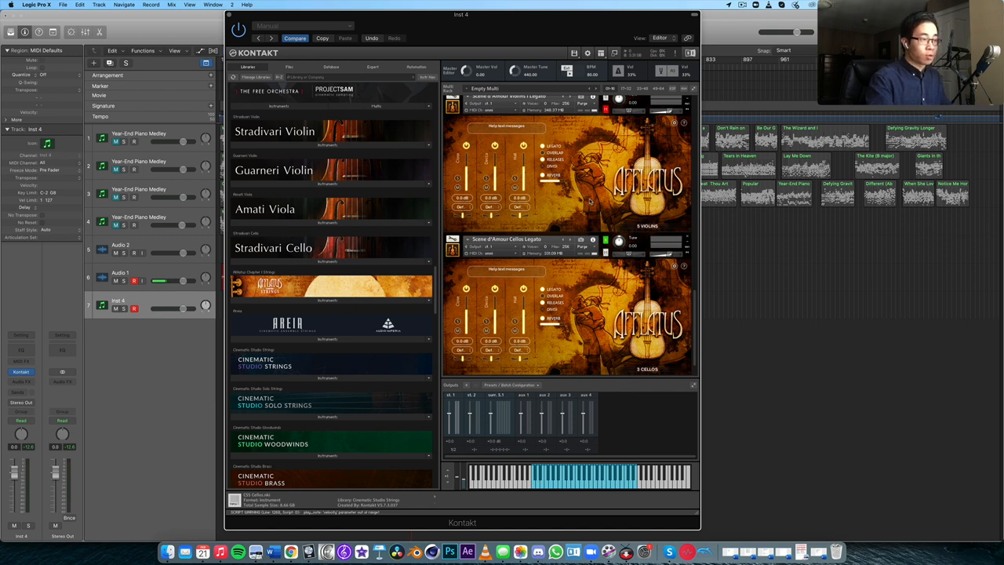